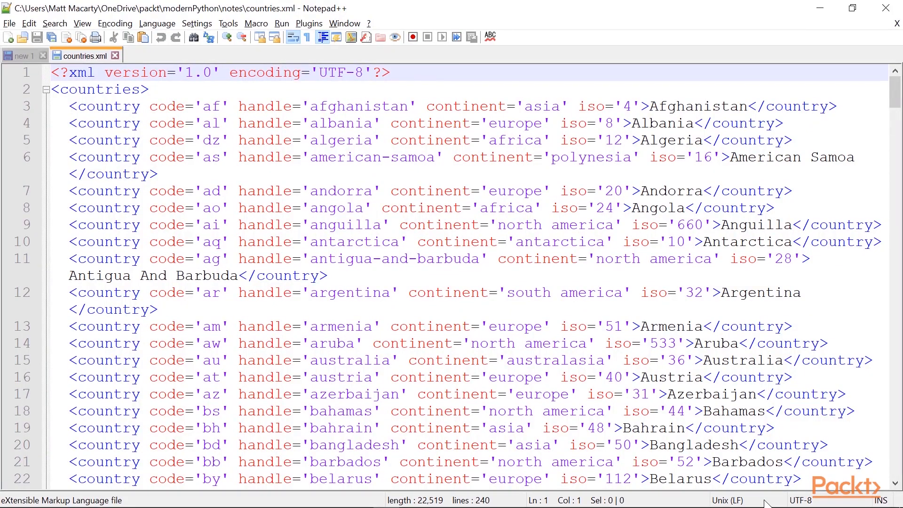
pyautogui.moveTo(393, 68)
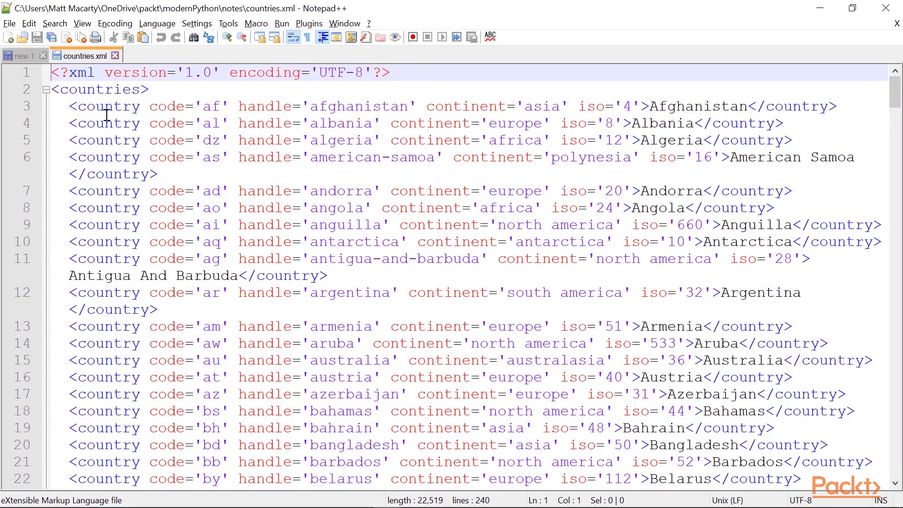
pyautogui.moveTo(483, 165)
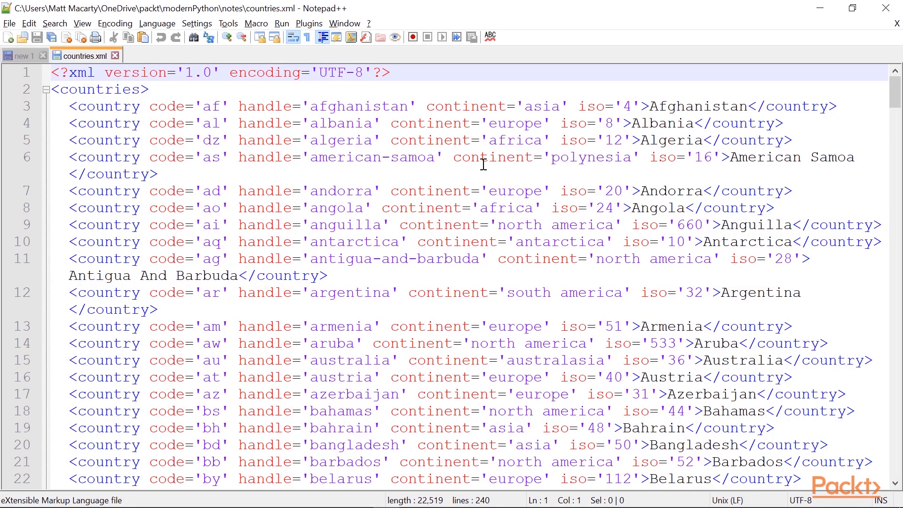
pyautogui.moveTo(292, 106)
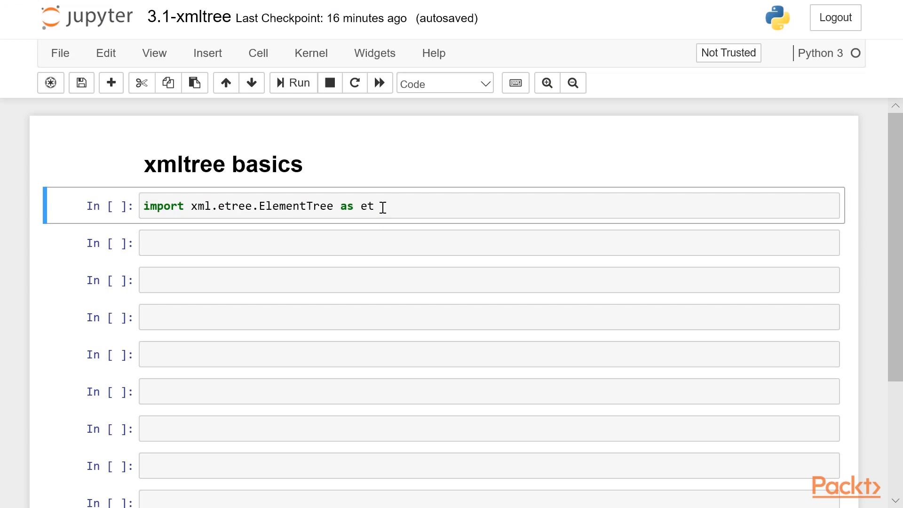
# Set file = 'countries.xml', parse it with tree = et.parse(file), and evaluate tree to show the ElementTree object.
pyautogui.click(381, 206)
pyautogui.write('fi')
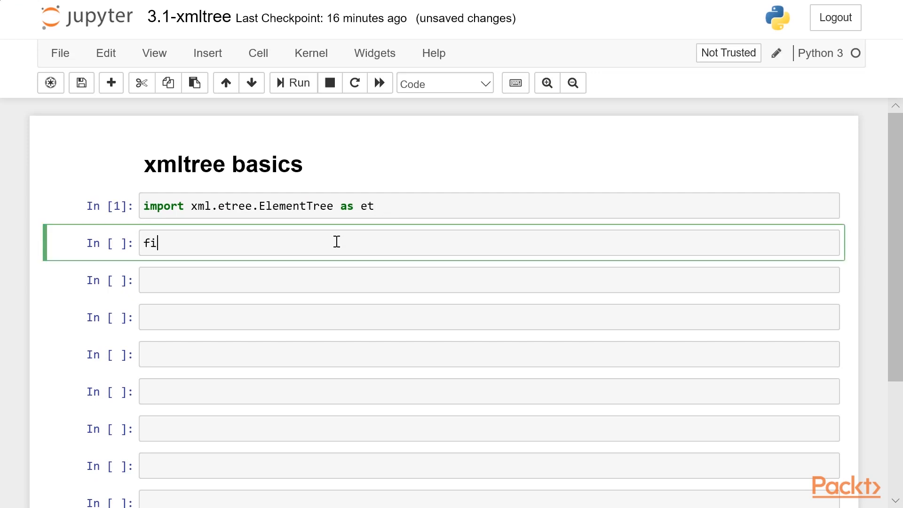
pyautogui.write('le =')
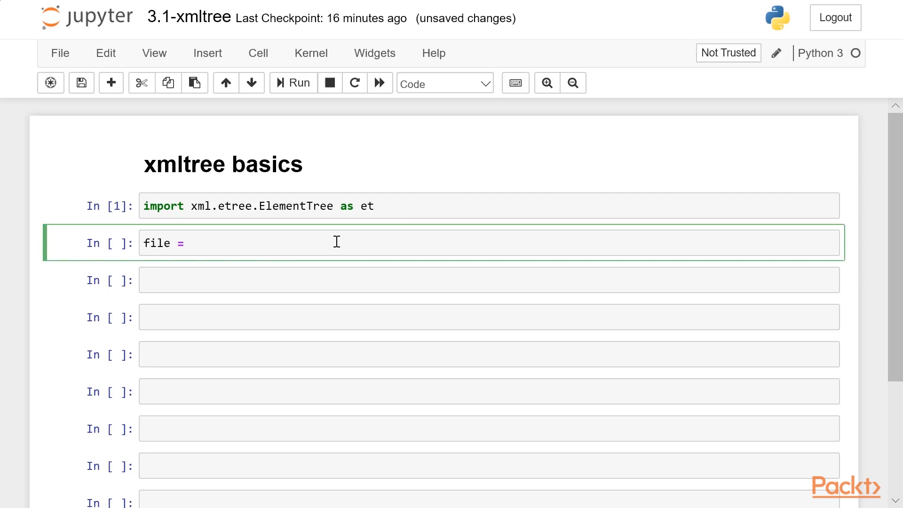
pyautogui.write("'countries'")
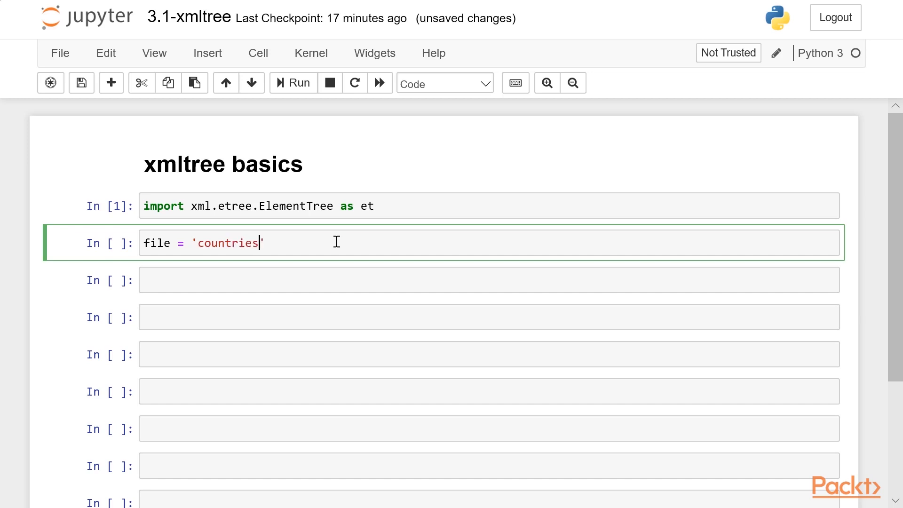
pyautogui.write('.xml')
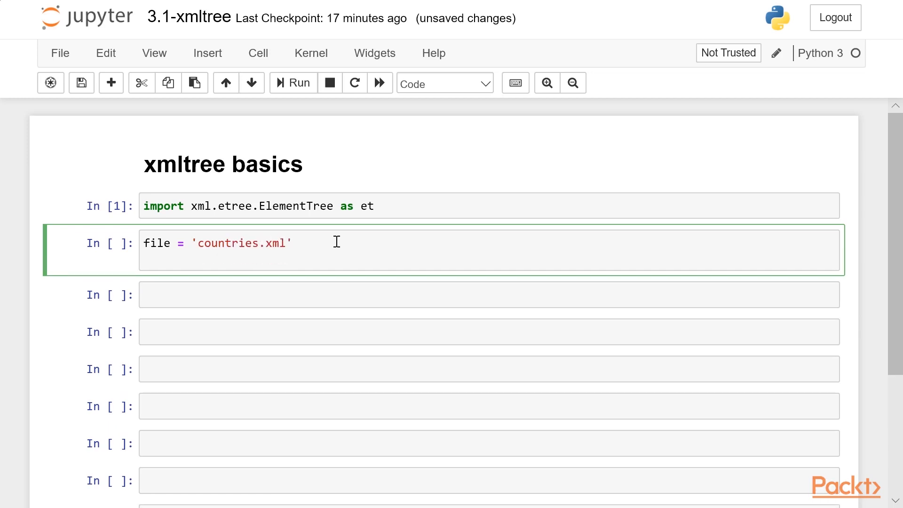
pyautogui.write('tree')
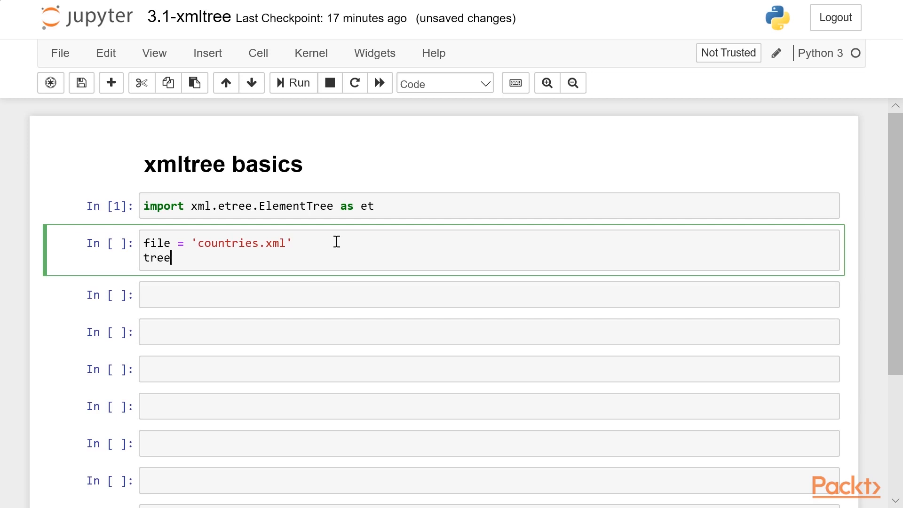
pyautogui.write('et.parse(file')
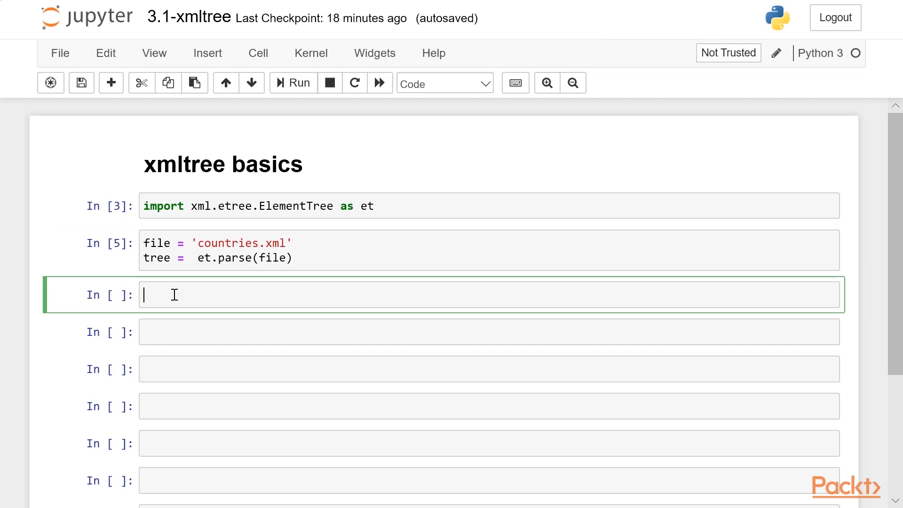
pyautogui.write('tree')
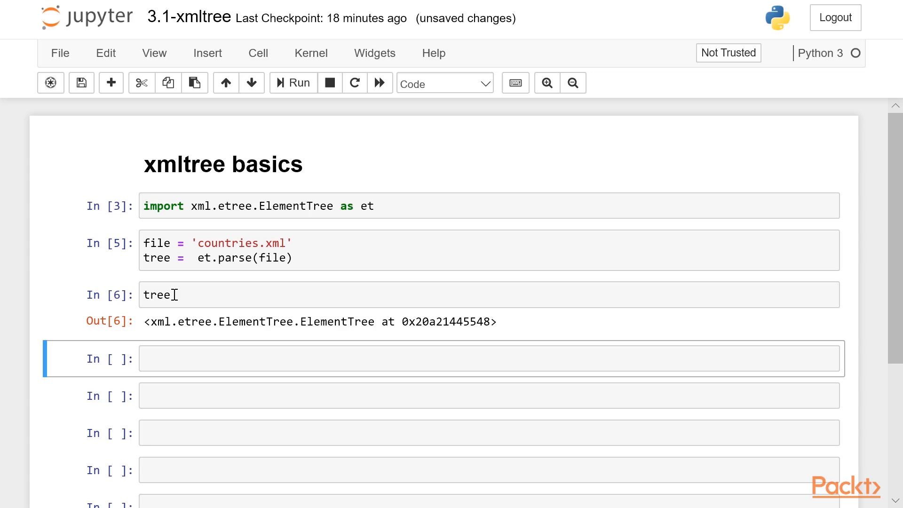
# Get the root element with root = tree.getroot() and inspect its tag 'countries'.
pyautogui.click(218, 359)
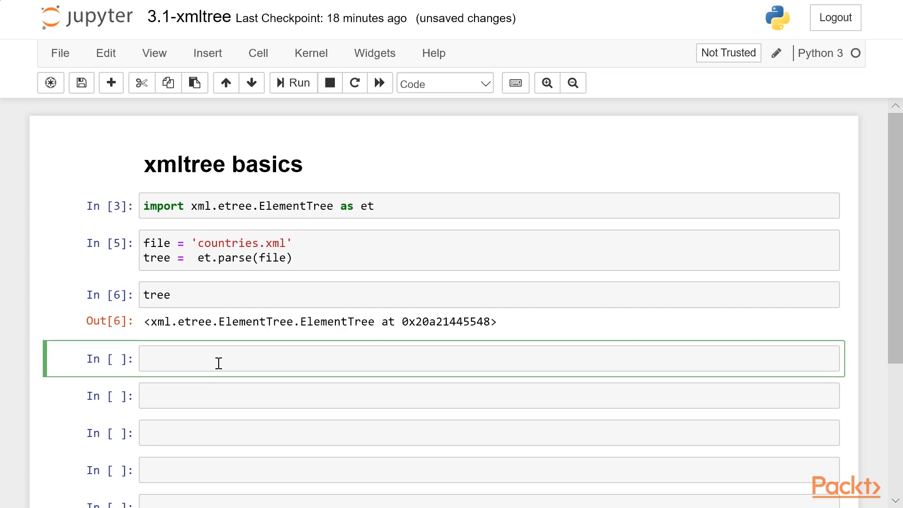
pyautogui.write('root')
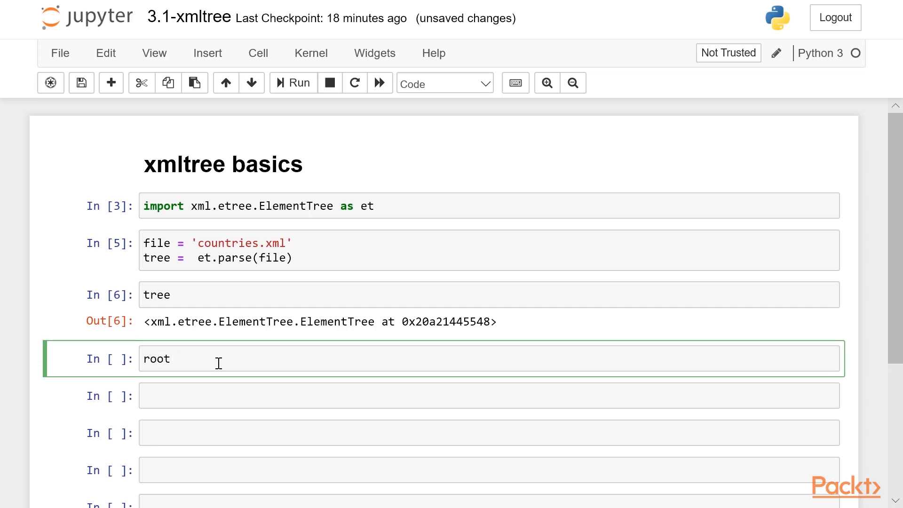
pyautogui.write('= tree.getroot()')
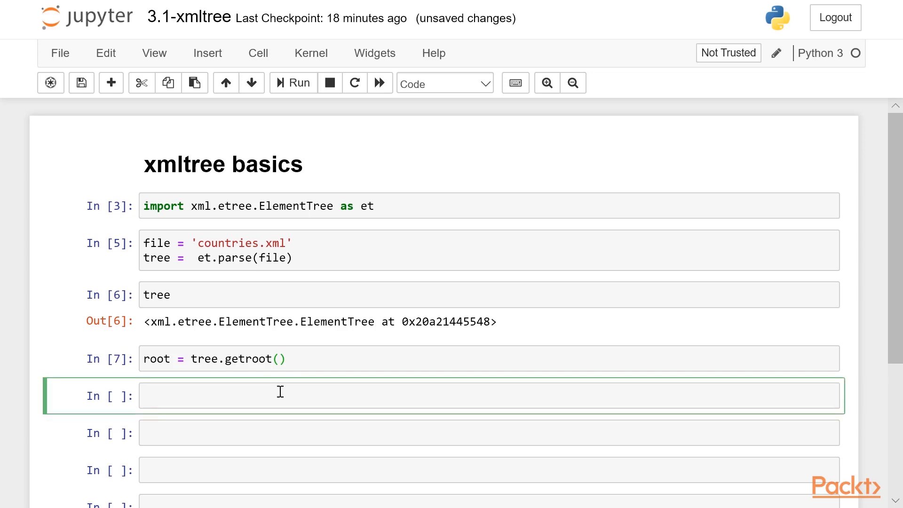
pyautogui.write('root.tag')
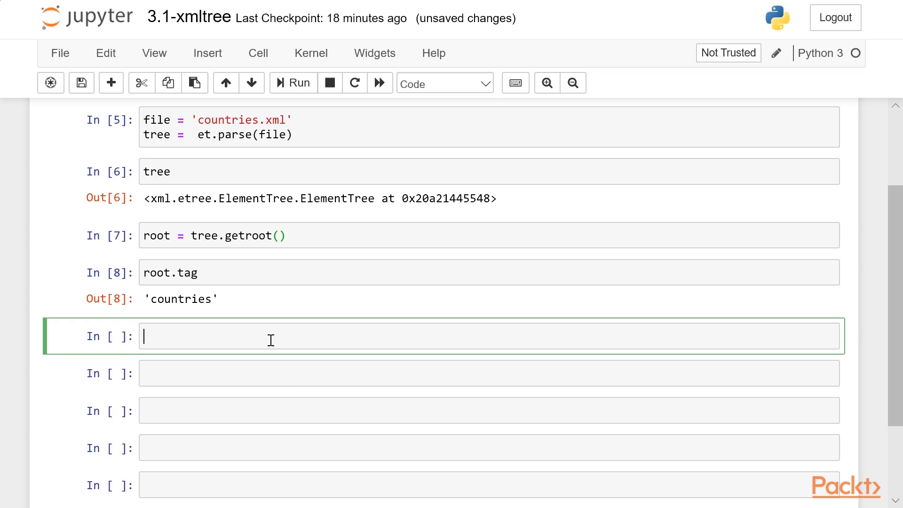
# Evaluate root[0].text, correcting the index, to return 'Afghanistan'.
pyautogui.write('root[]')
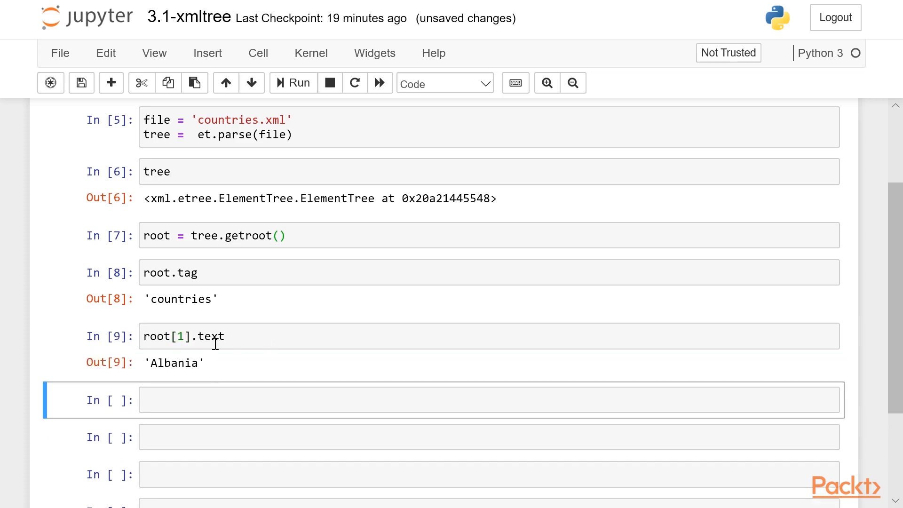
pyautogui.click(185, 336)
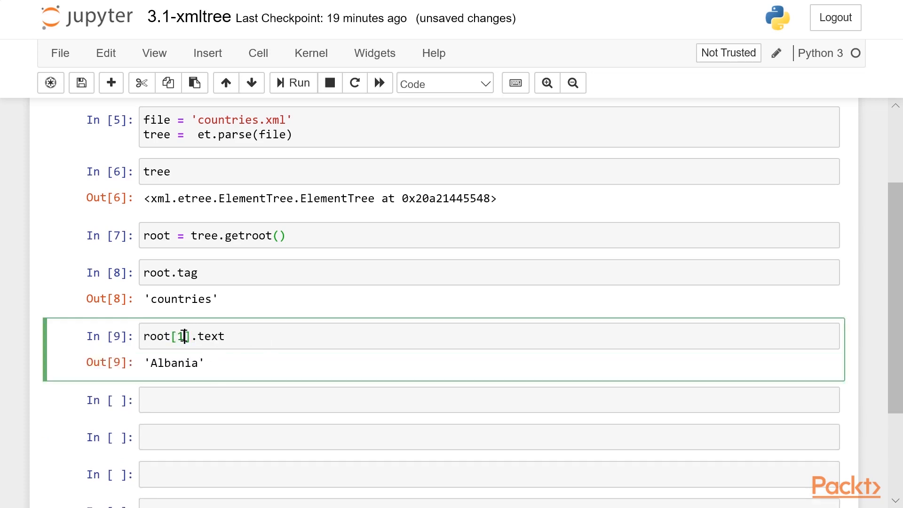
pyautogui.press('Backspace')
pyautogui.write('0')
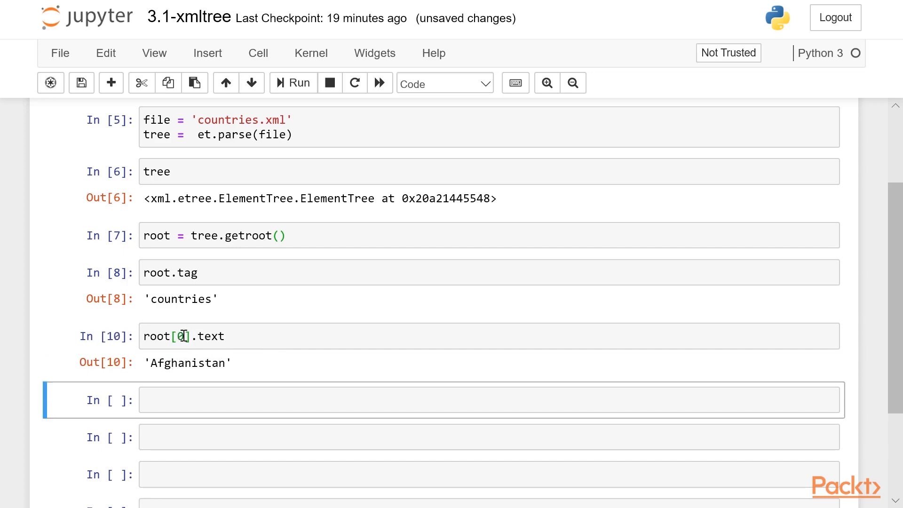
pyautogui.moveTo(272, 407)
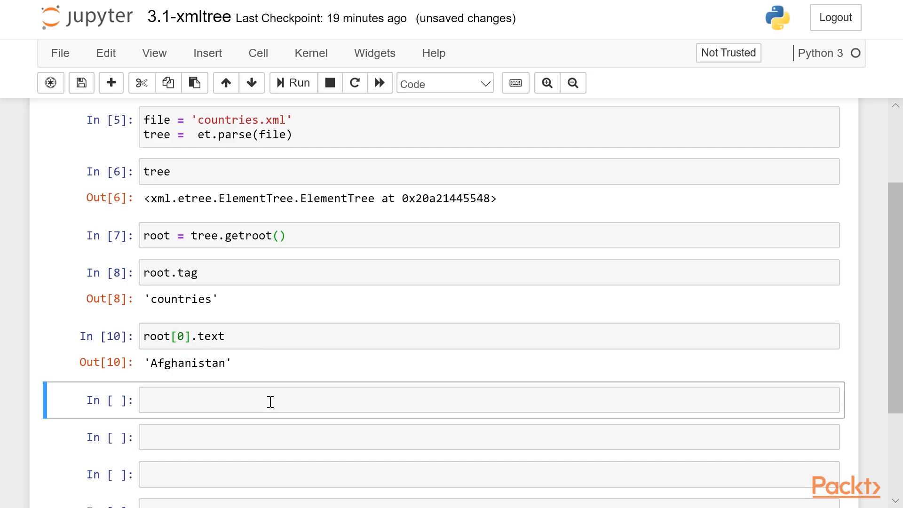
# Write and run 'for child in root:' printing child.text to list every country name.
pyautogui.click(270, 401)
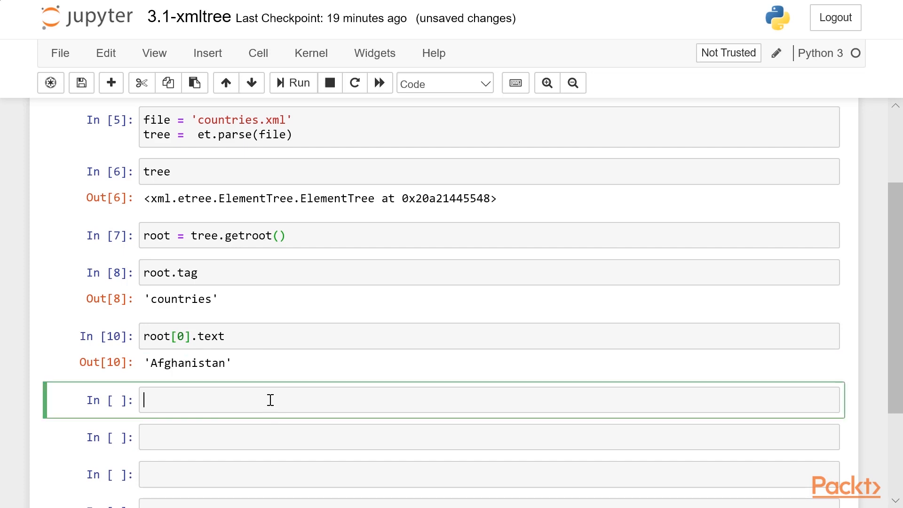
pyautogui.write('for')
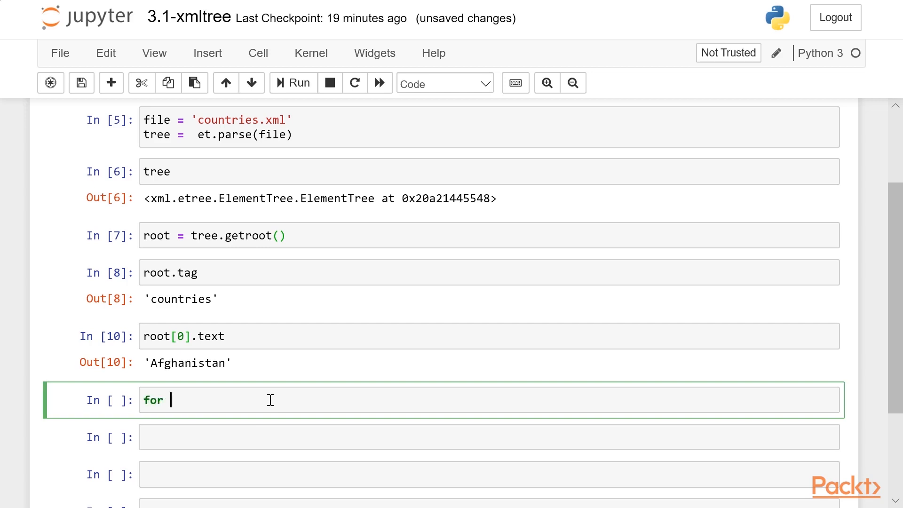
pyautogui.write('child in root:')
pyautogui.write('print(child.text )')
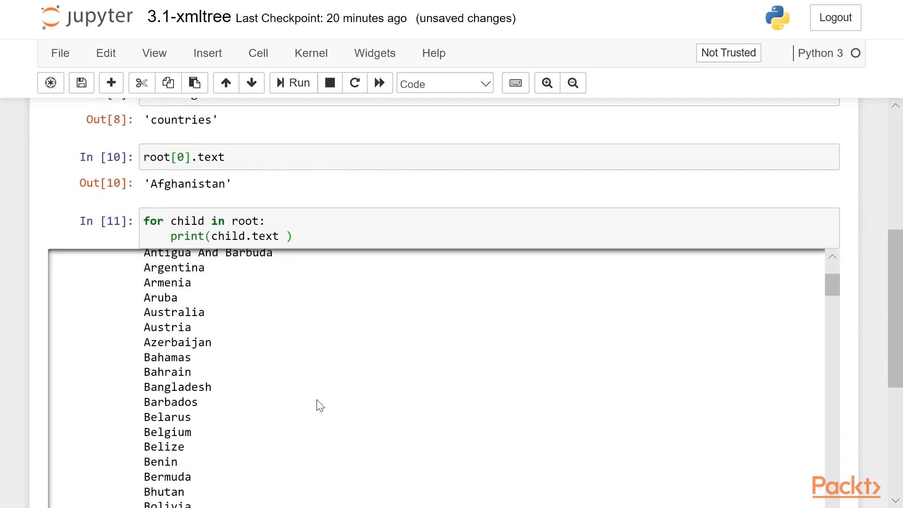
pyautogui.scroll(-3)
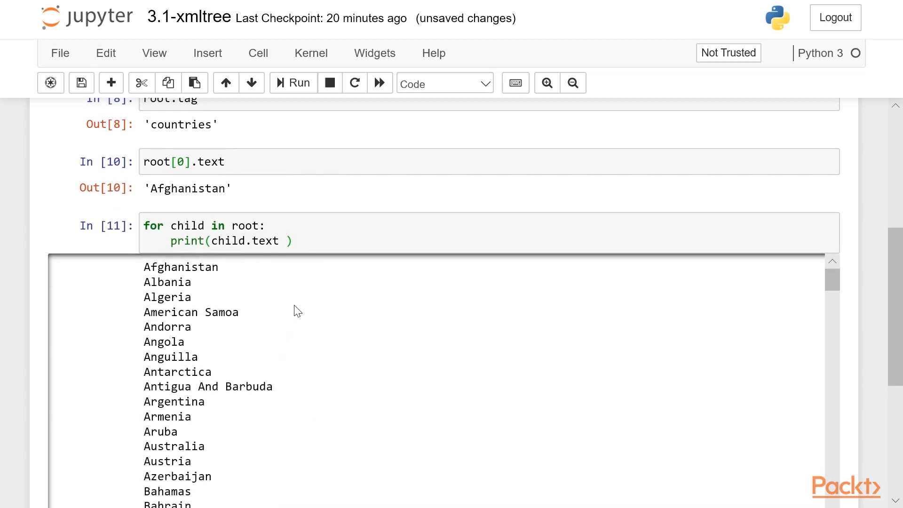
pyautogui.moveTo(303, 292)
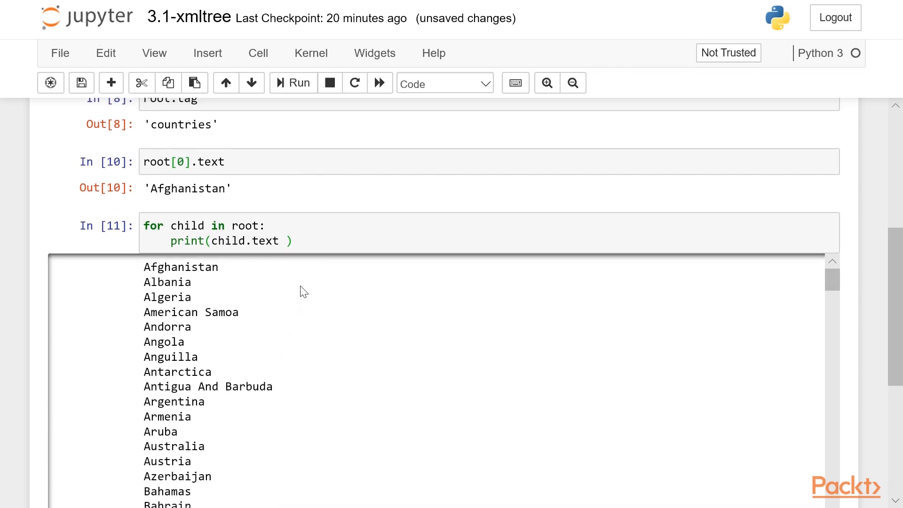
# Append "-" with end="", flush=True to the name print and loop over child.attrib.items().
pyautogui.write('+ "-", end ="", flush')
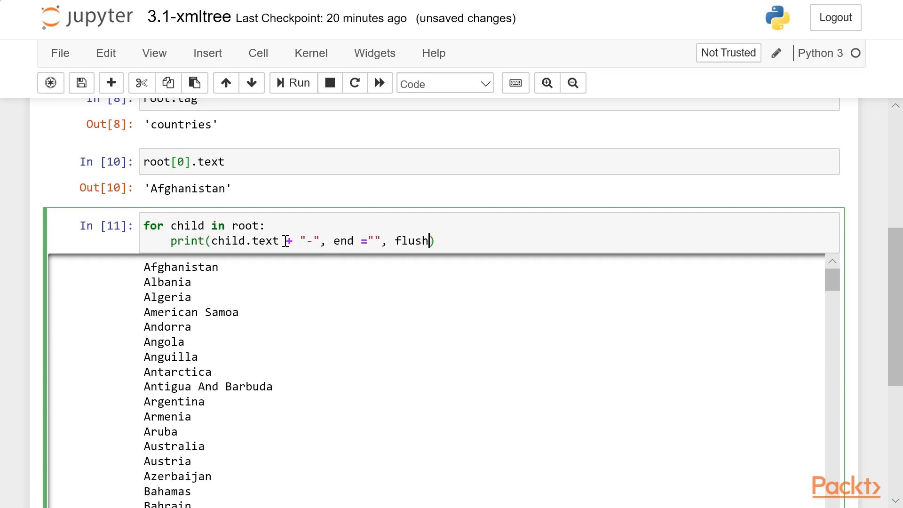
pyautogui.write('=True')
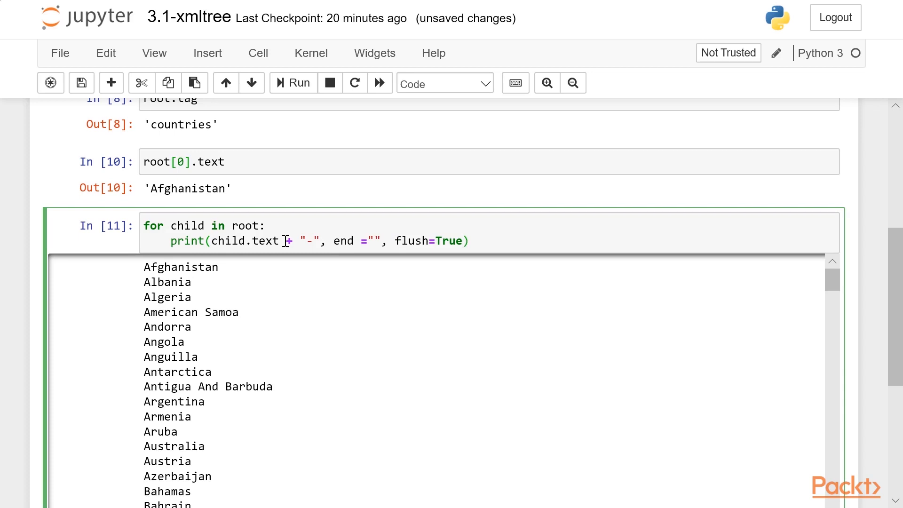
pyautogui.write('for k,v in child.attrib.item')
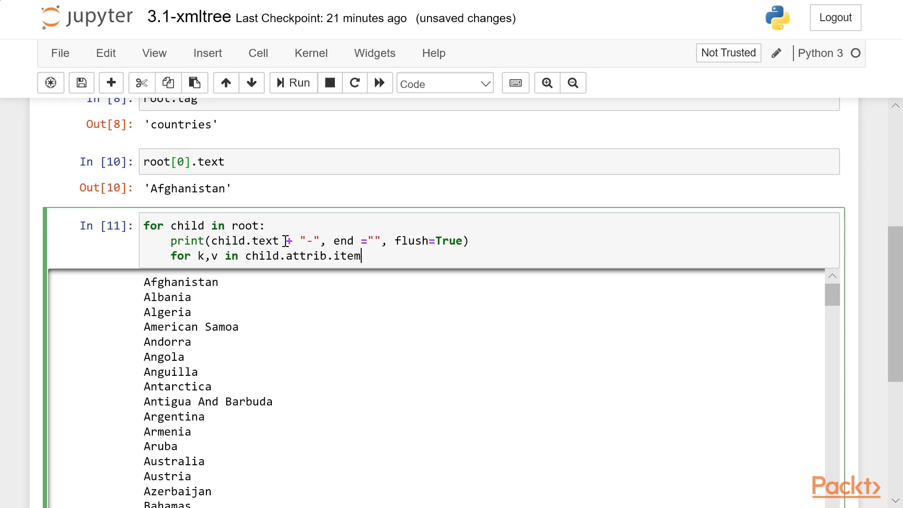
pyautogui.write('s():')
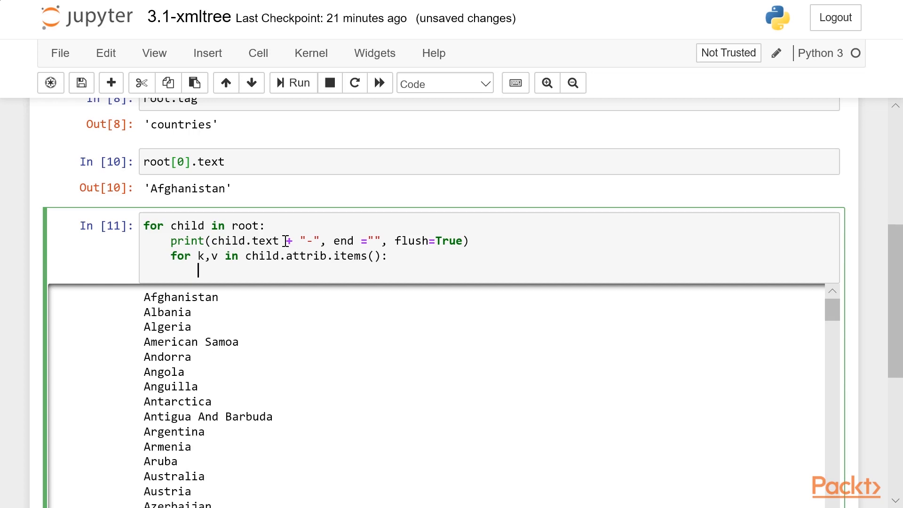
# Print k + ":" and v when k == 'iso', and run to get output like Afghanistan-iso: 4.
pyautogui.write("if k == 'iso':")
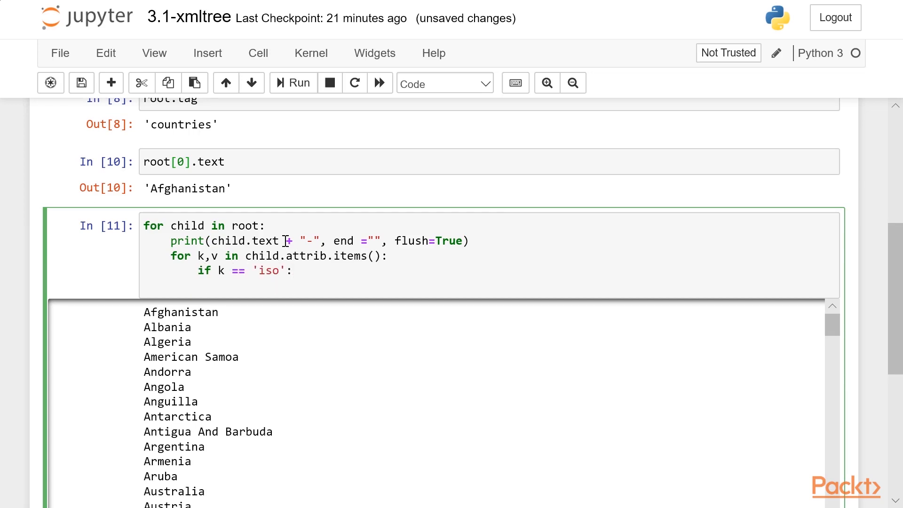
pyautogui.write('print(k + ":", v)')
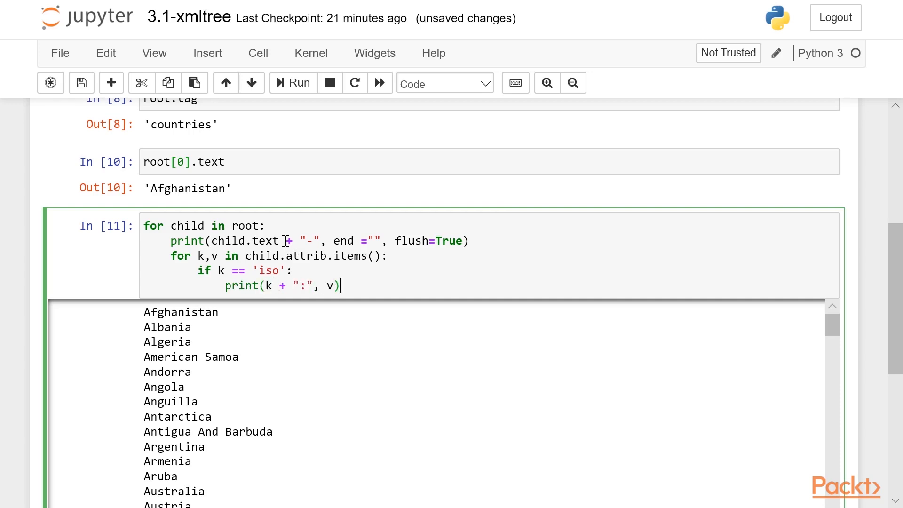
pyautogui.click(293, 83)
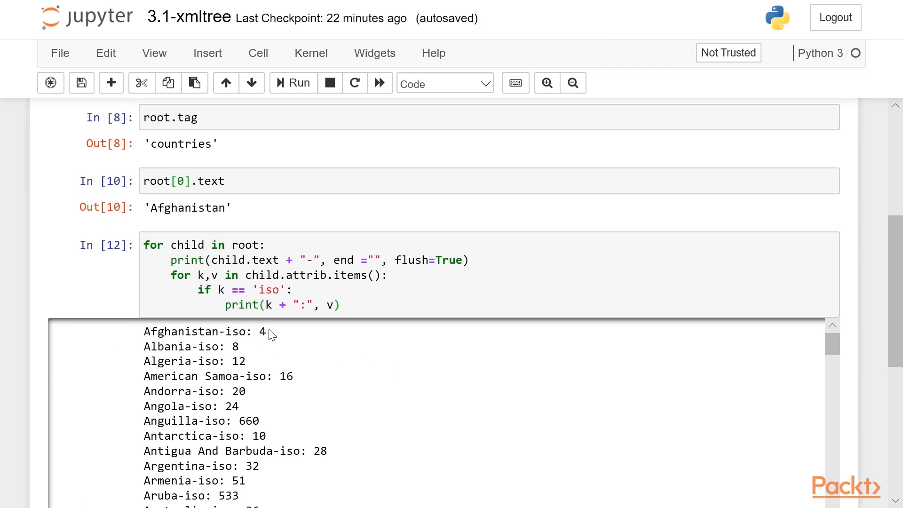
pyautogui.scroll(-3)
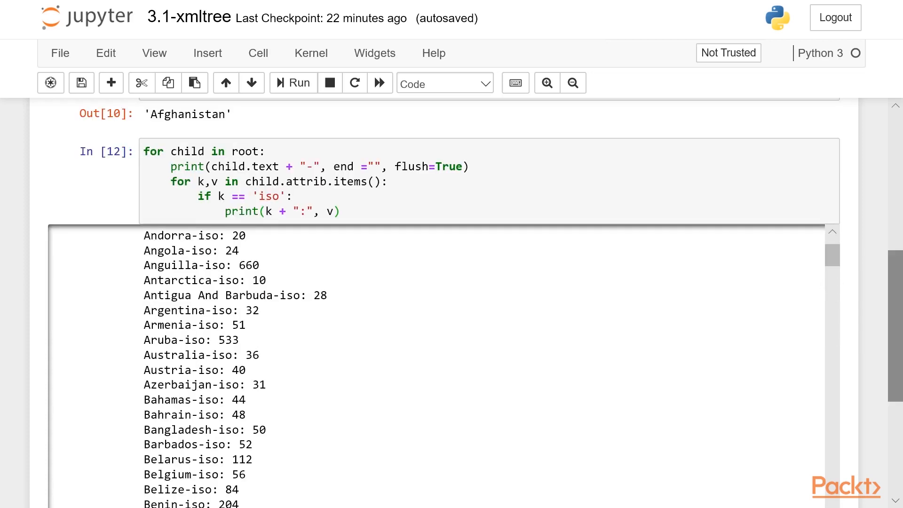
pyautogui.scroll(-3)
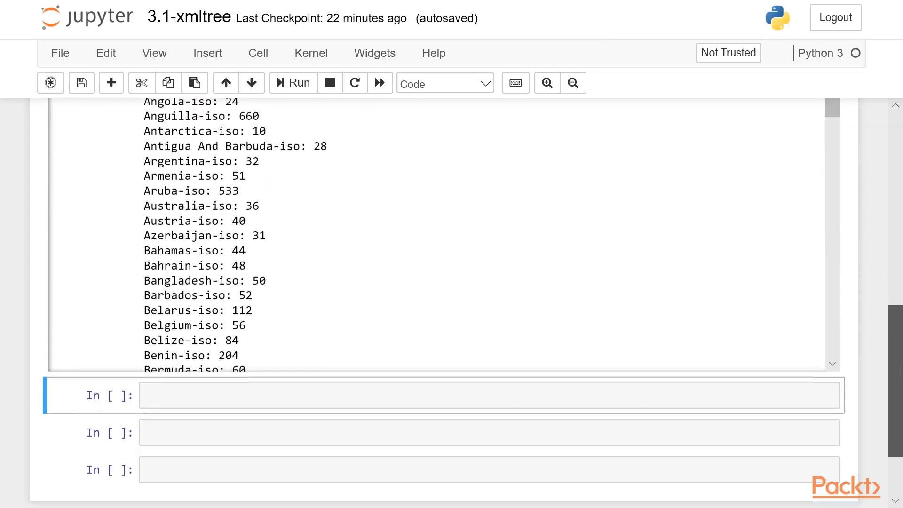